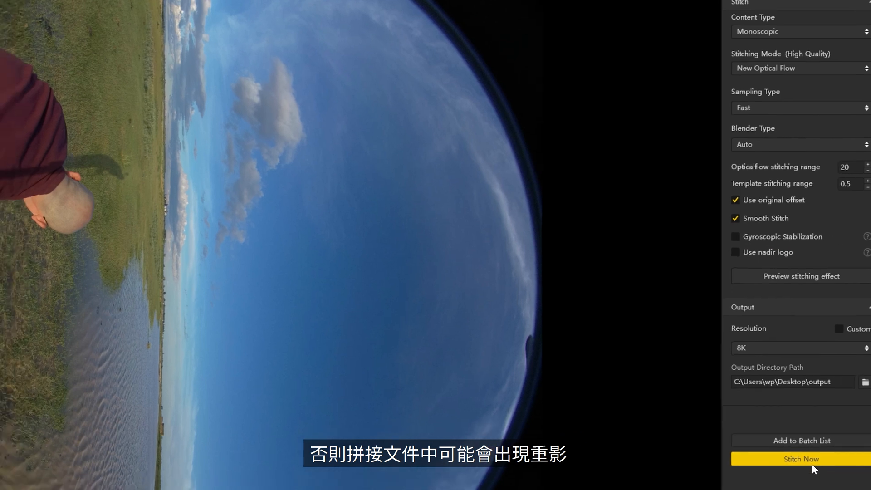
Step: Start stitching the timelapse frames at 8K with Stitch Now
click(801, 459)
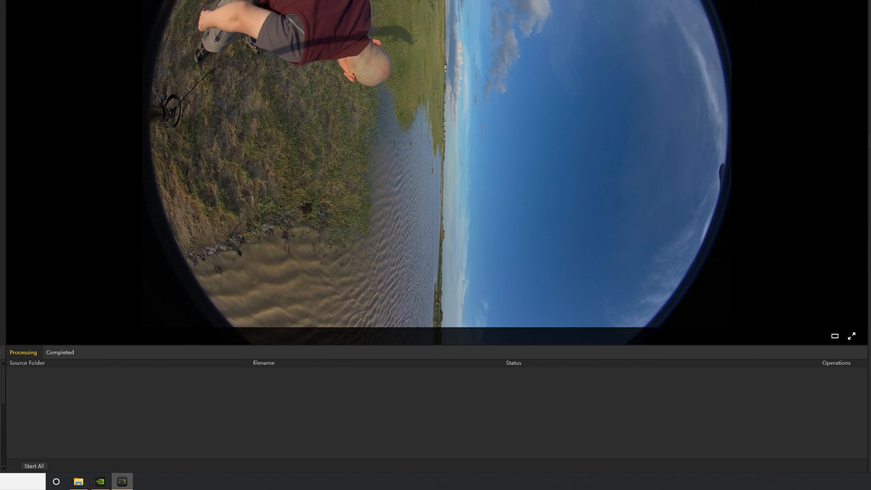
Step: Import the stitched JPG frames from the output folder as one image-sequence clip
click(219, 484)
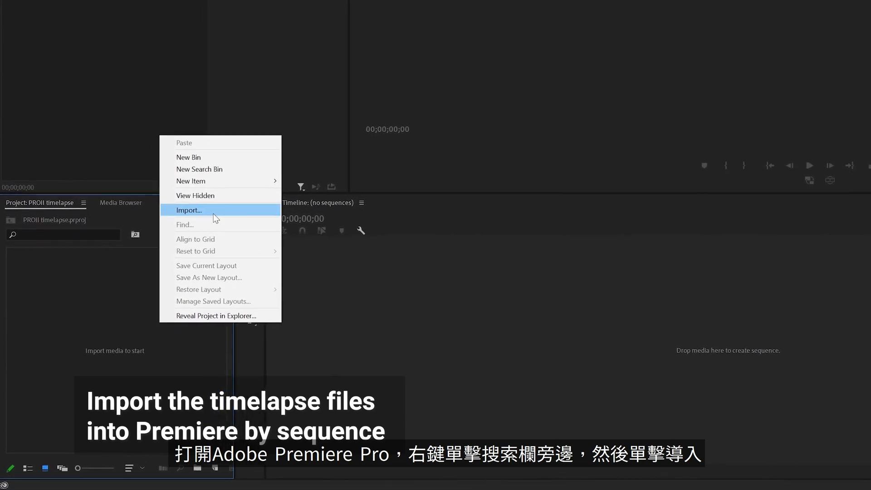
click(189, 210)
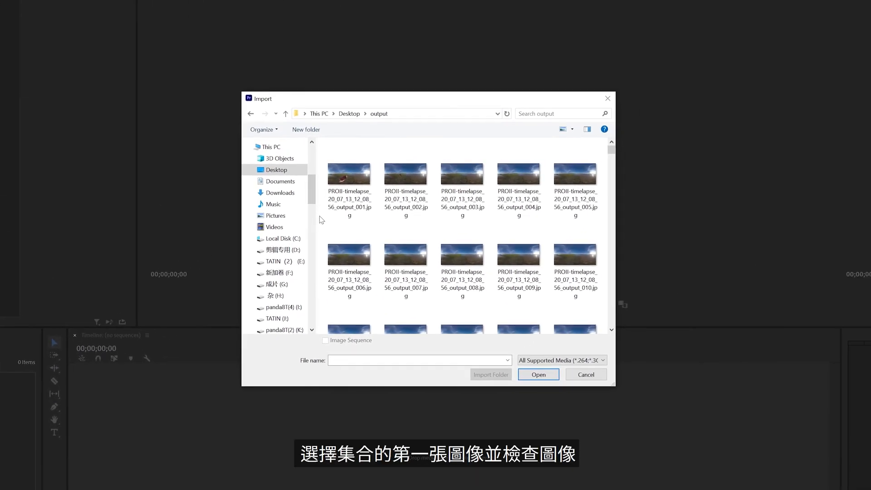
click(349, 186)
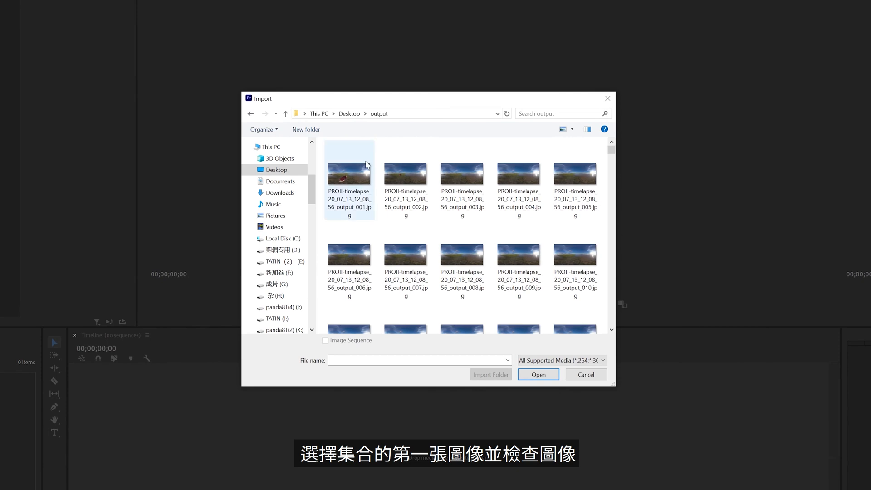
click(348, 175)
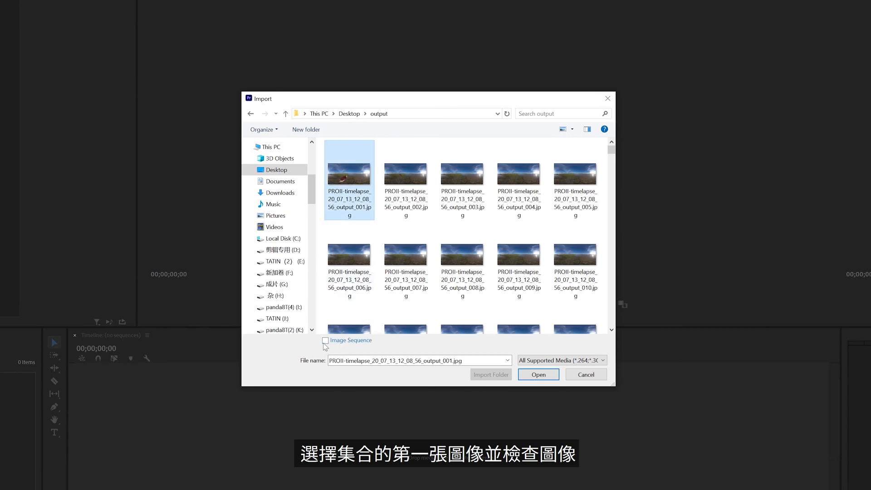
click(324, 340)
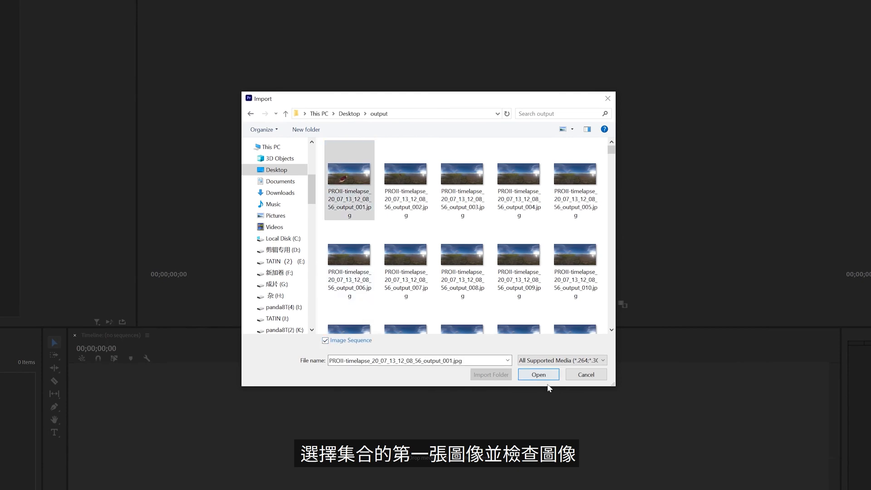
click(537, 373)
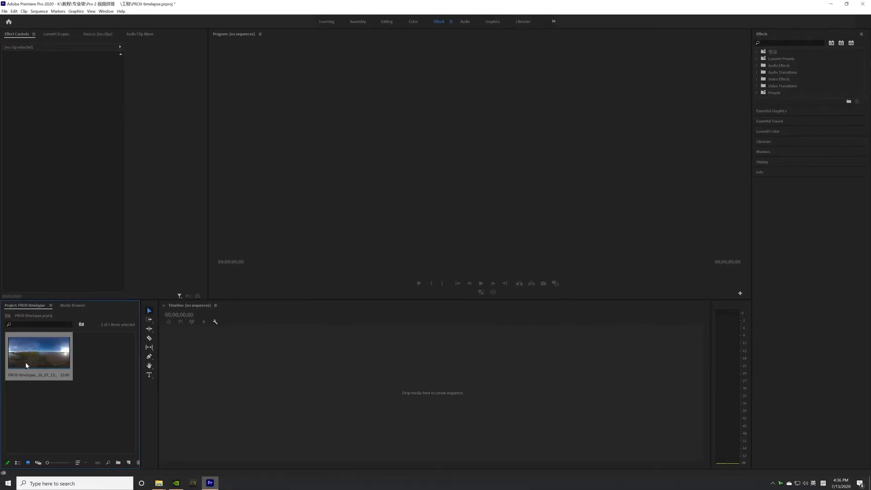
Step: Create a new custom 7680×3840, 30 fps sequence for the timelapse
click(244, 441)
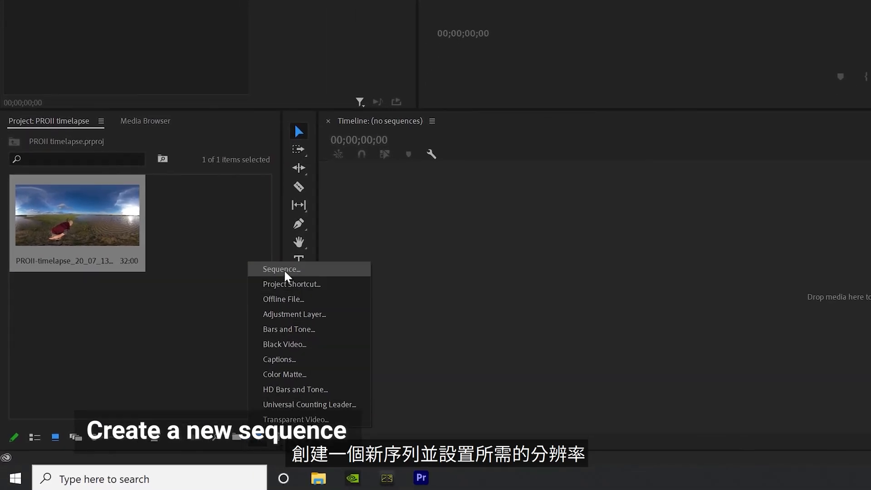
click(280, 268)
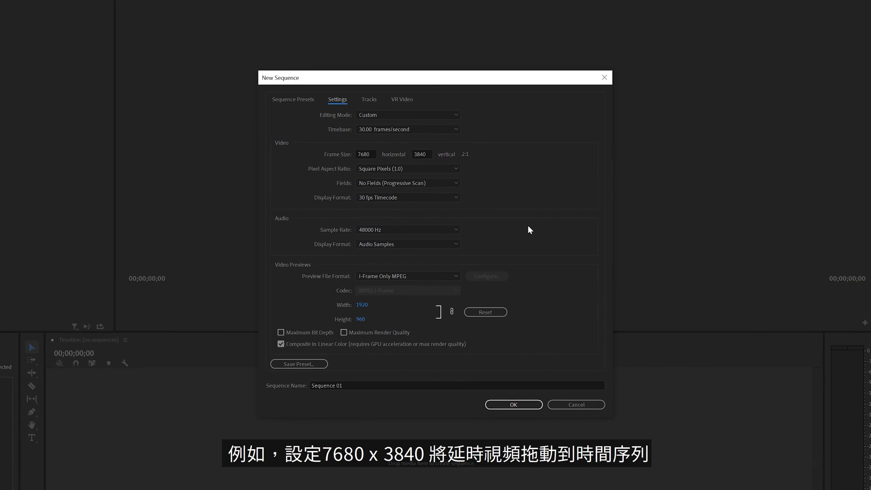
click(512, 404)
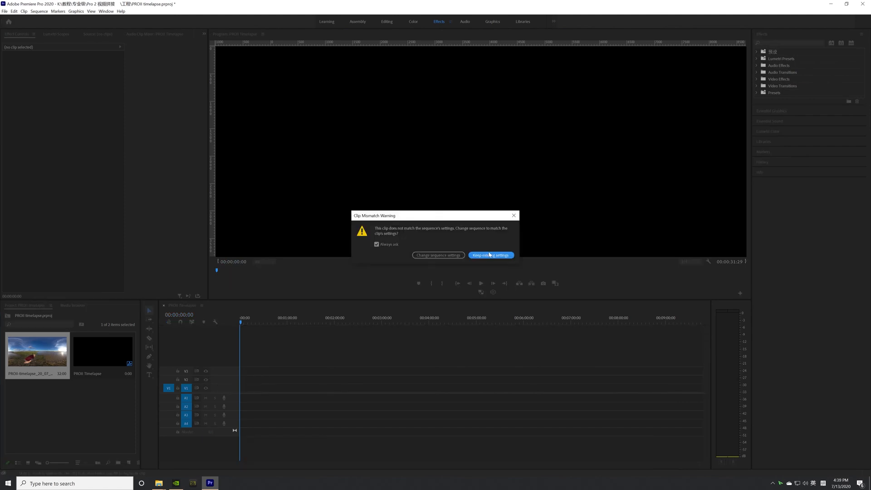
Step: Keep existing sequence settings for the clip and adjust Lumetri Color in the Color workspace
click(490, 255)
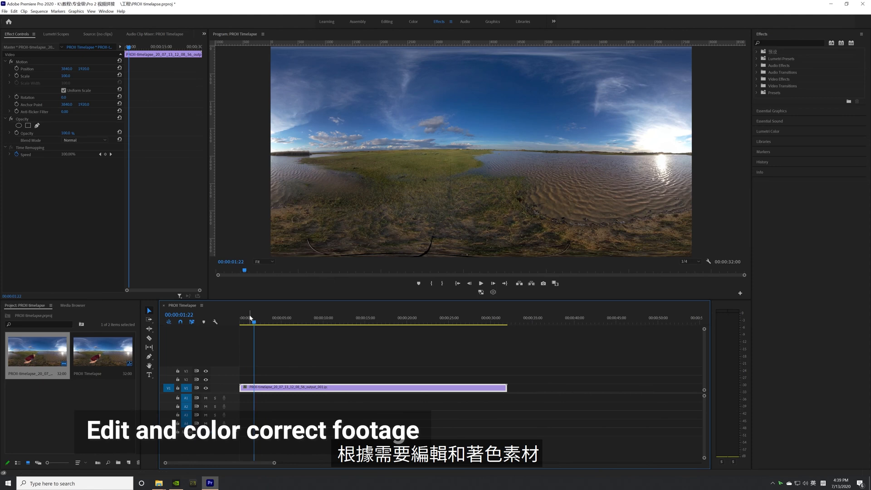
click(479, 283)
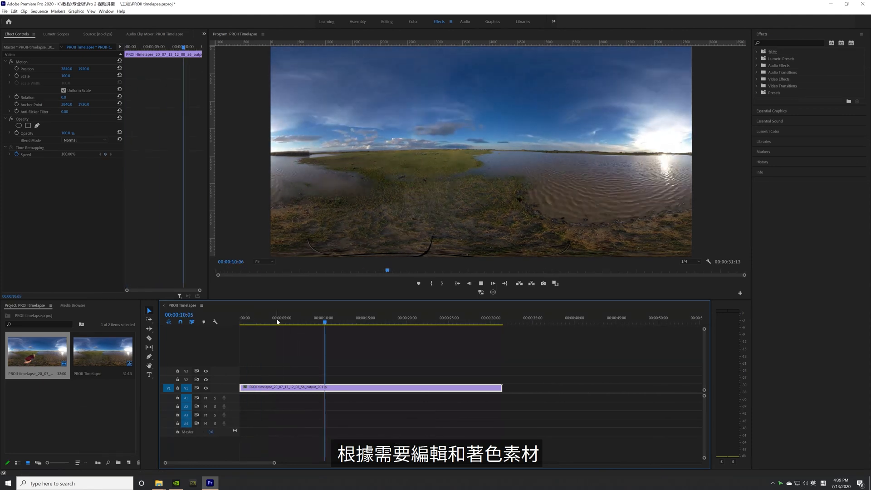
click(414, 21)
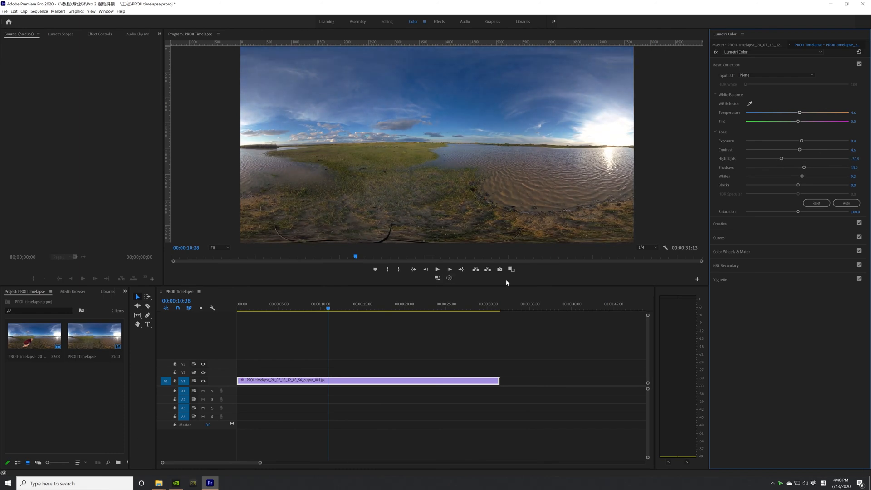
click(5, 4)
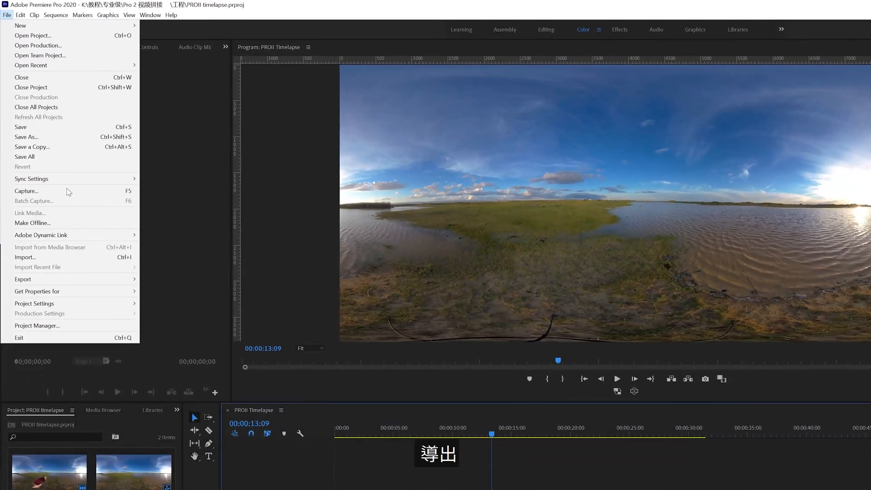
Step: Export the sequence via File > Export > Media as monoscopic 360° VR video
click(24, 278)
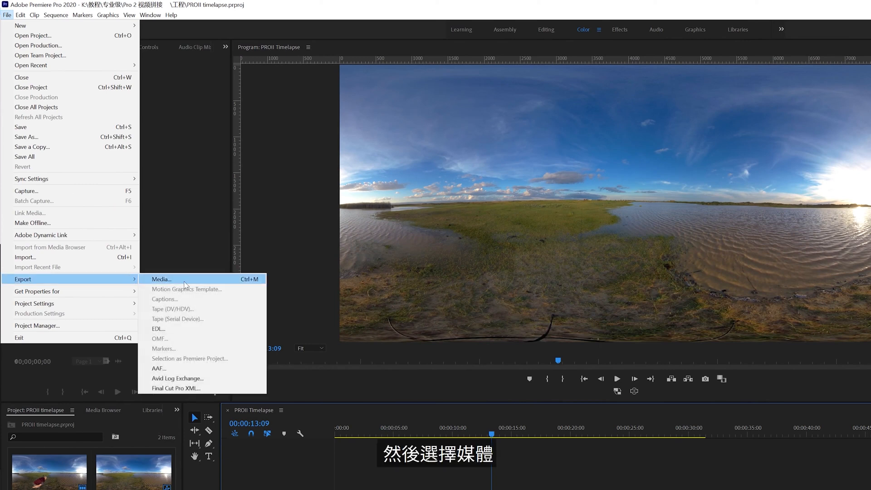
click(162, 279)
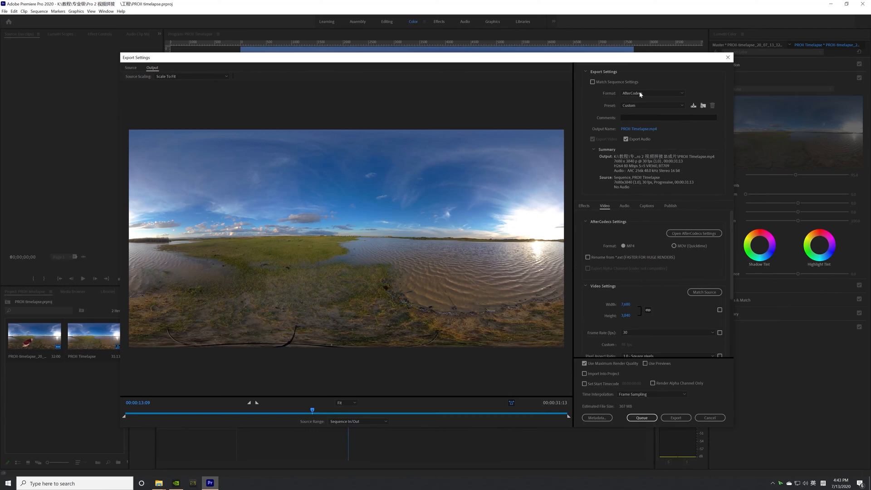
mouse_move(661, 200)
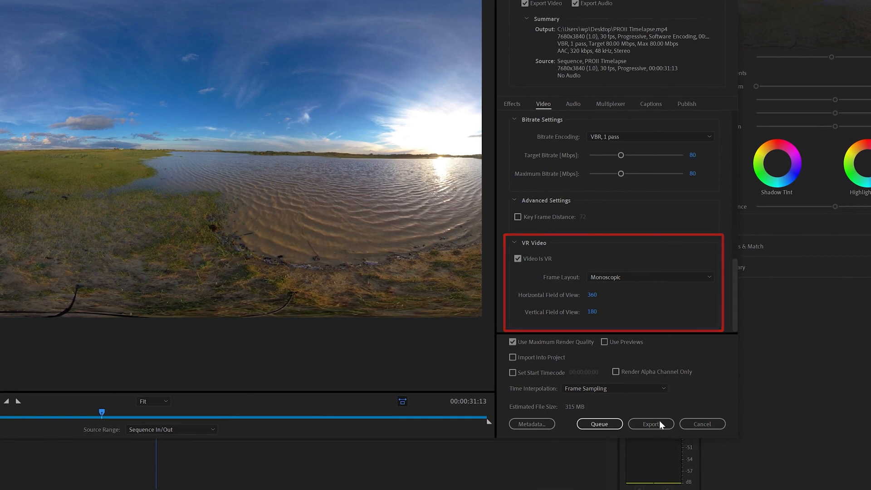
click(651, 423)
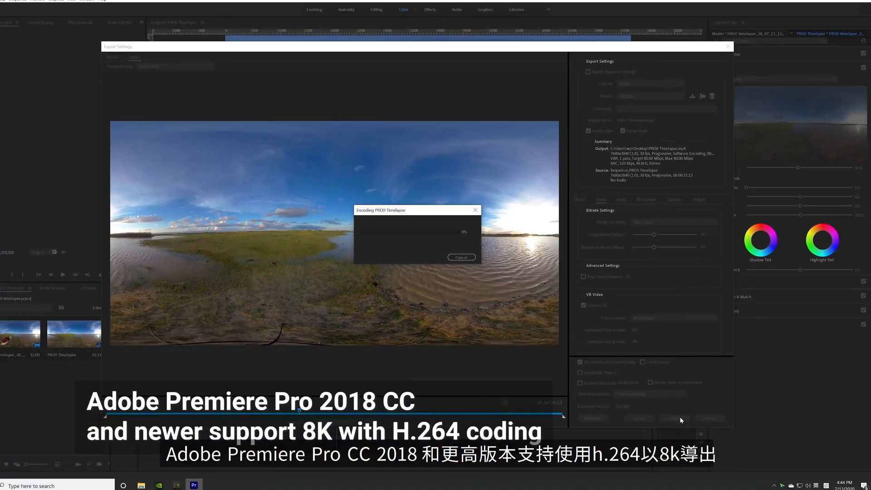